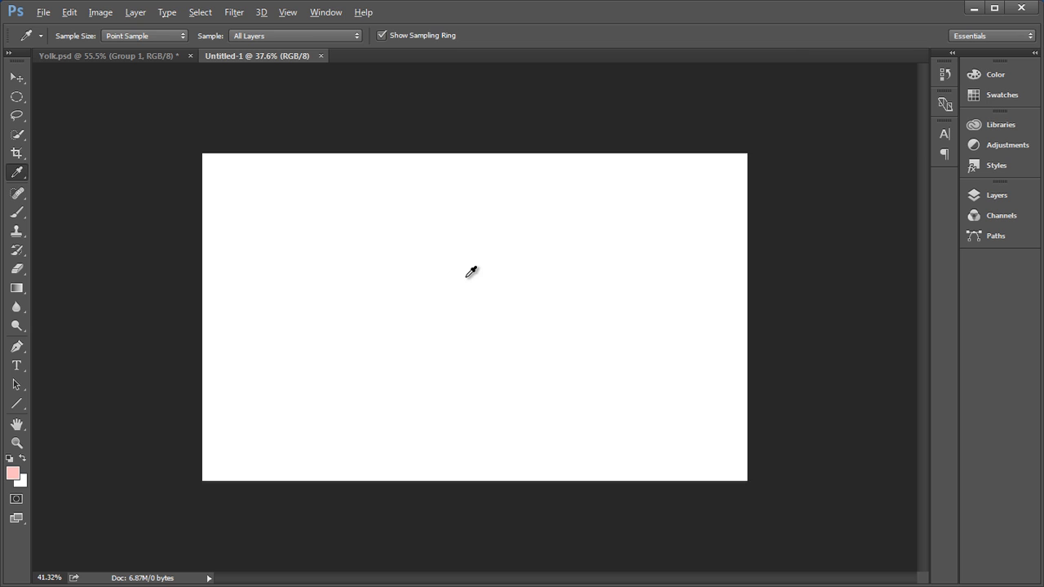
Step: Fill Layer 0 with light pink #febcbd and begin drawing the white circle
{"action": "left_click", "coordinate": [13, 472]}
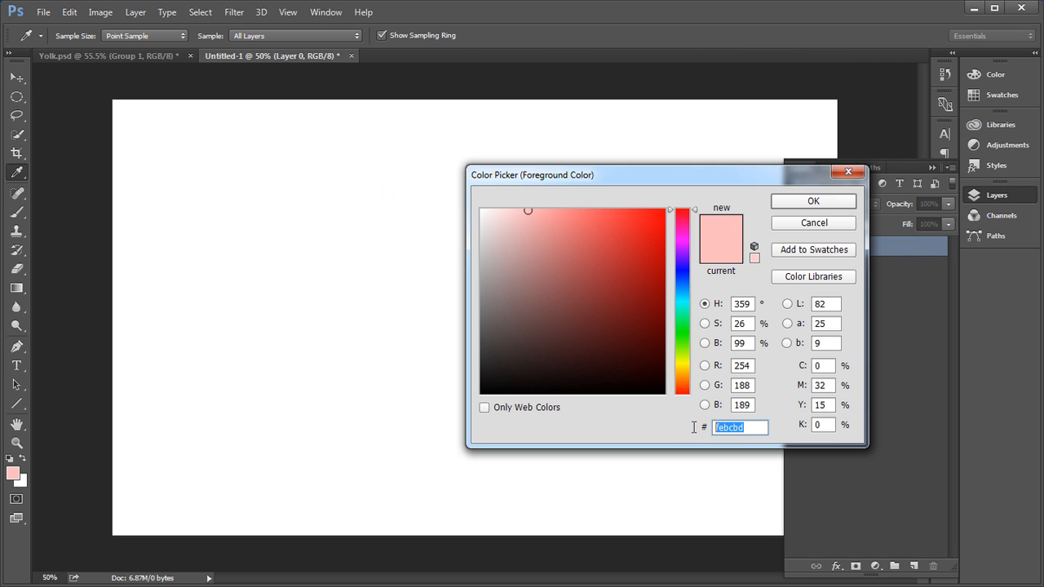
{"action": "left_click", "coordinate": [812, 201]}
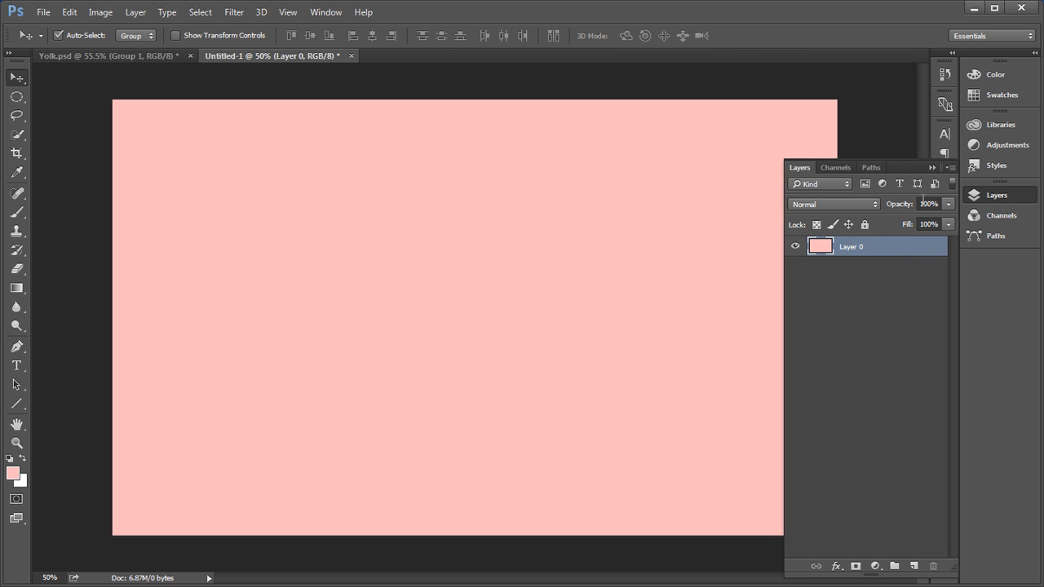
{"action": "left_click", "coordinate": [914, 565]}
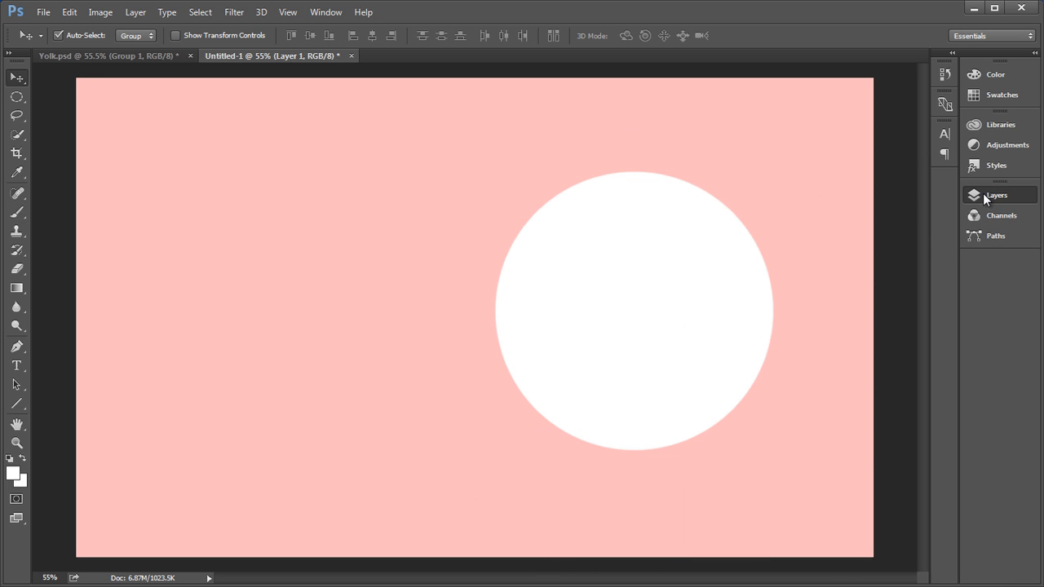
Step: Warp the white circle into an irregular rounded blob and commit the transform
{"action": "left_click", "coordinate": [996, 195]}
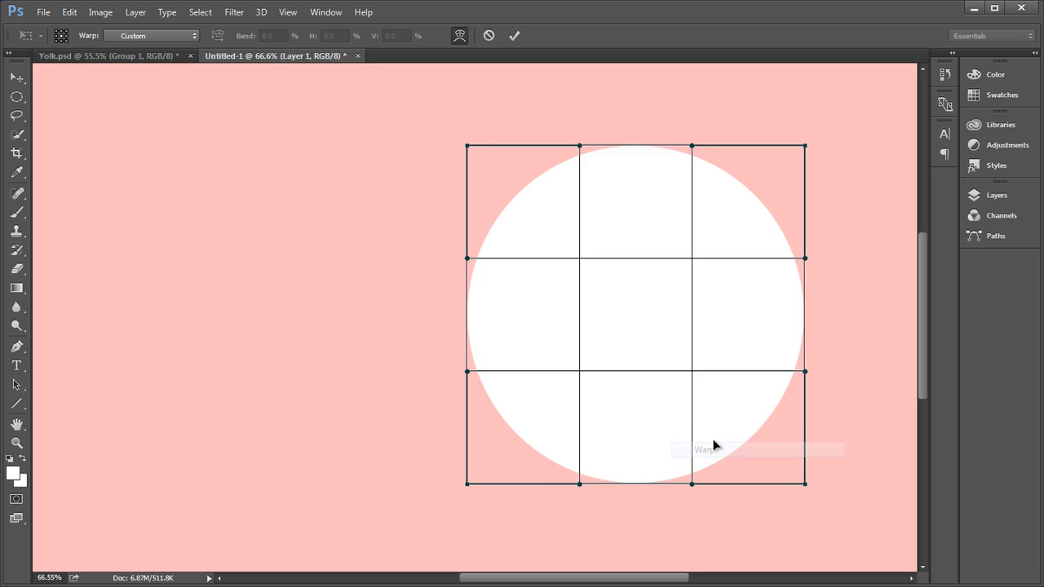
{"action": "key", "text": "ctrl+minus"}
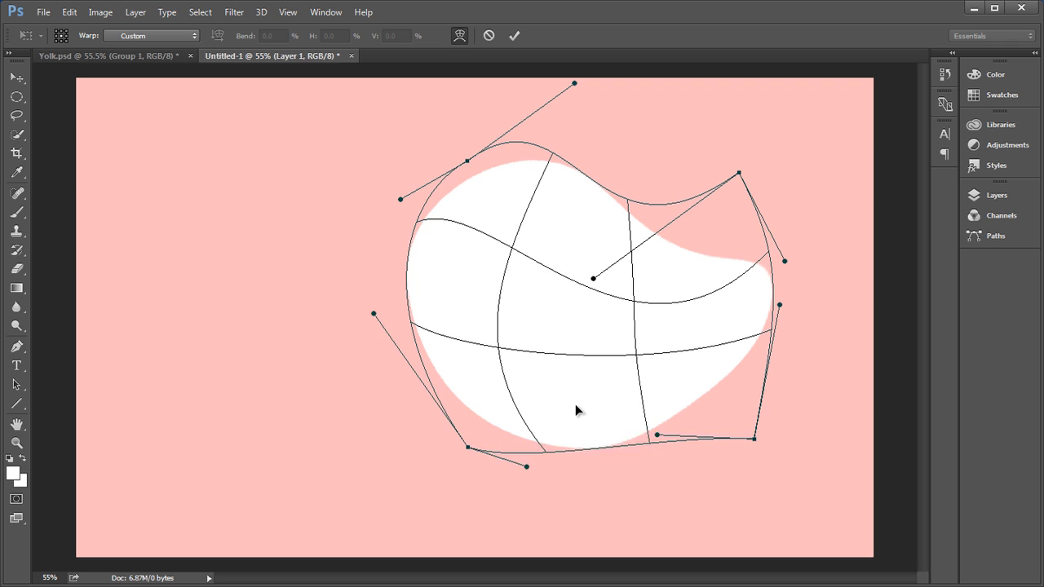
{"action": "left_click", "coordinate": [514, 35]}
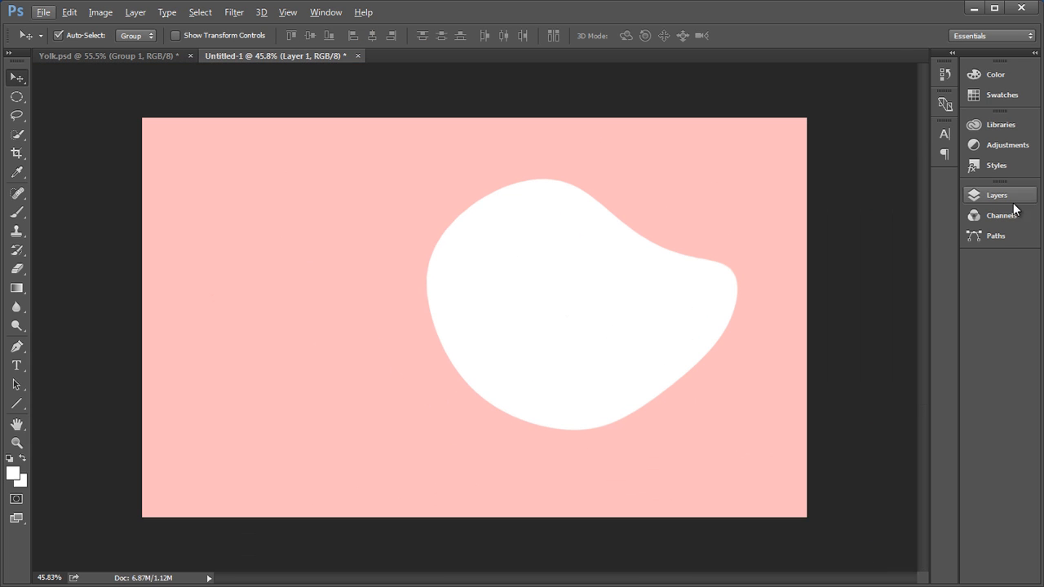
Step: Load the blob as a selection and pick light grey #b2b2b2 for edge shading
{"action": "left_click", "coordinate": [997, 195]}
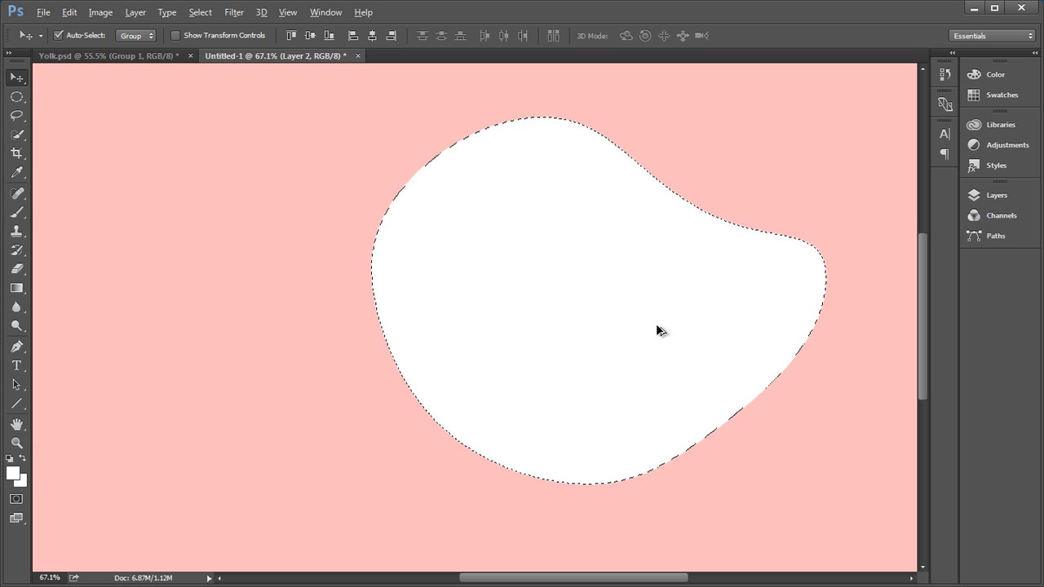
{"action": "left_click", "coordinate": [17, 214]}
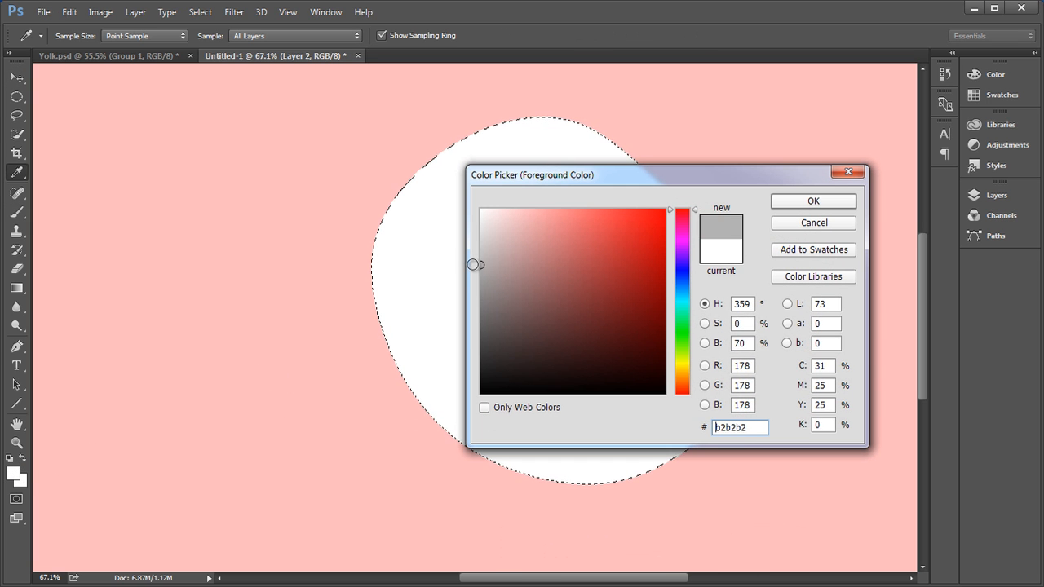
{"action": "left_click", "coordinate": [813, 200]}
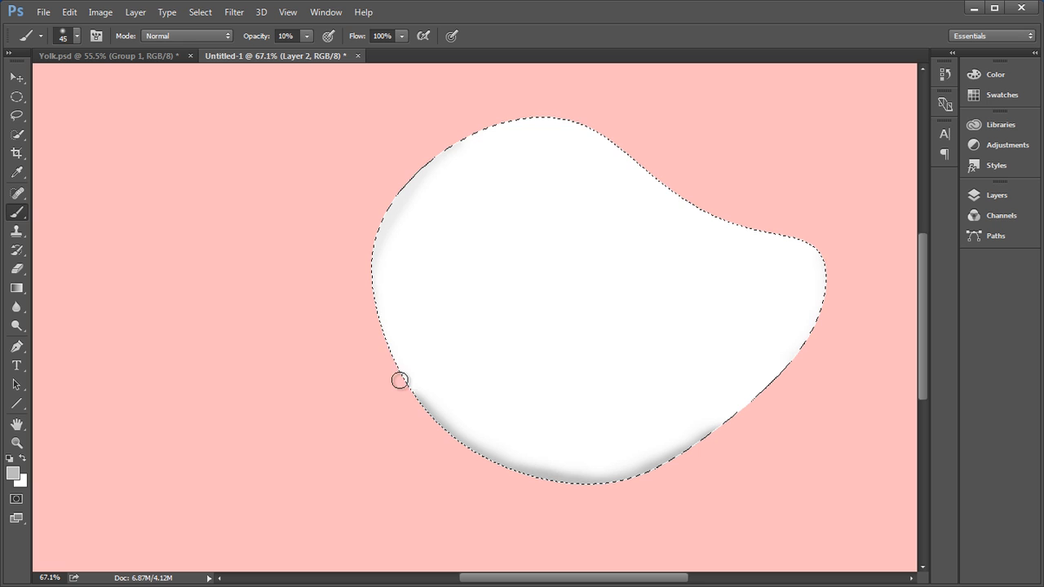
{"action": "mouse_move", "coordinate": [781, 385]}
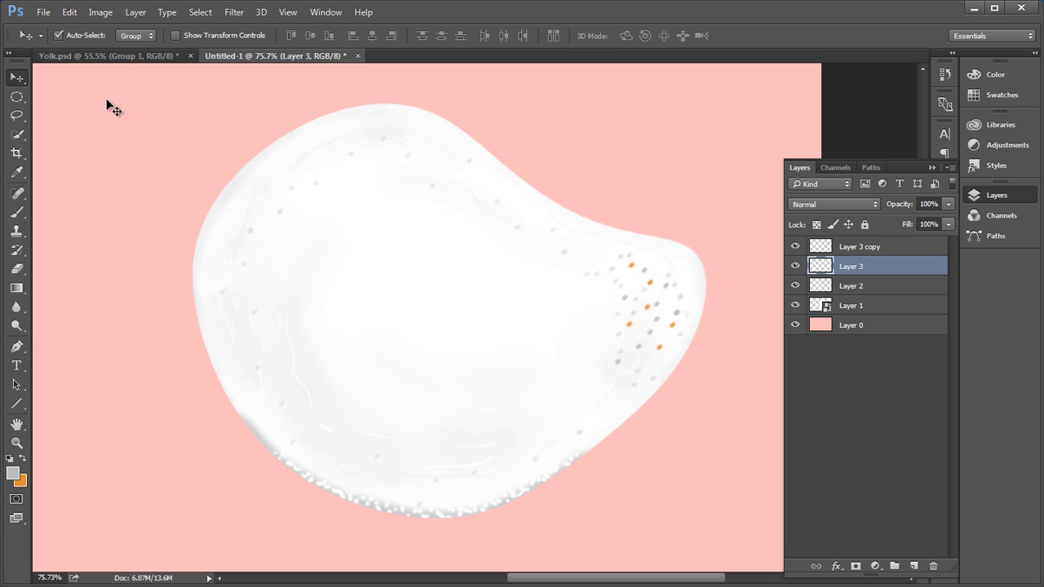
Step: Apply a Color Overlay to the Layer 3 speckles, then select Layer 2
{"action": "double_click", "coordinate": [851, 266]}
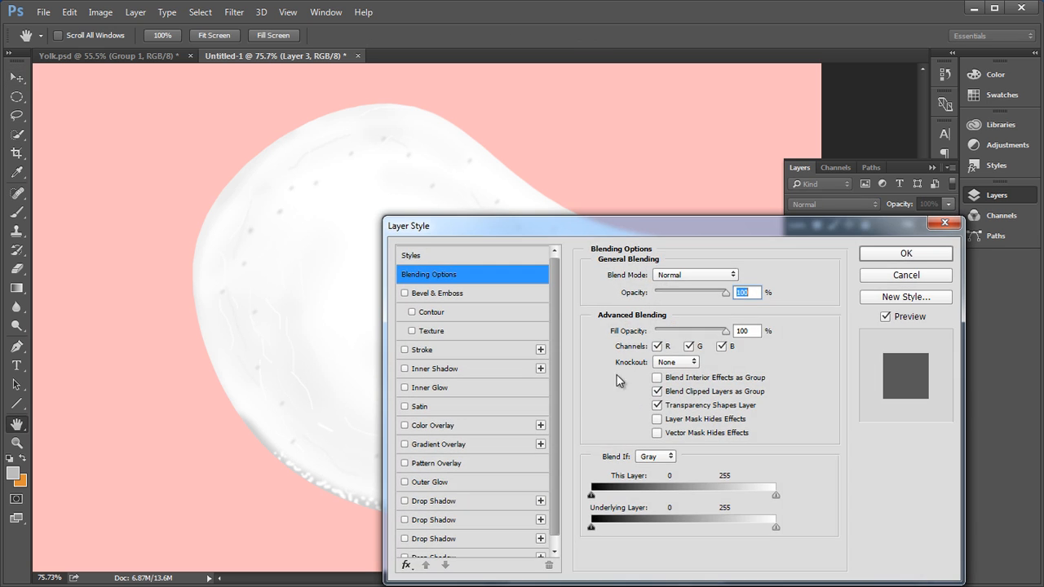
{"action": "left_click", "coordinate": [432, 424]}
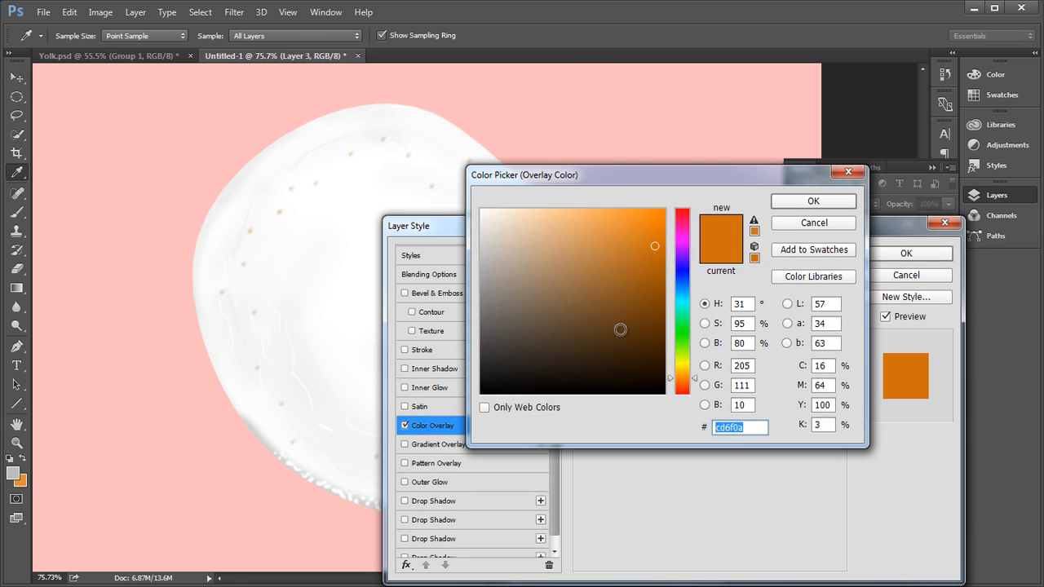
{"action": "left_click", "coordinate": [812, 201]}
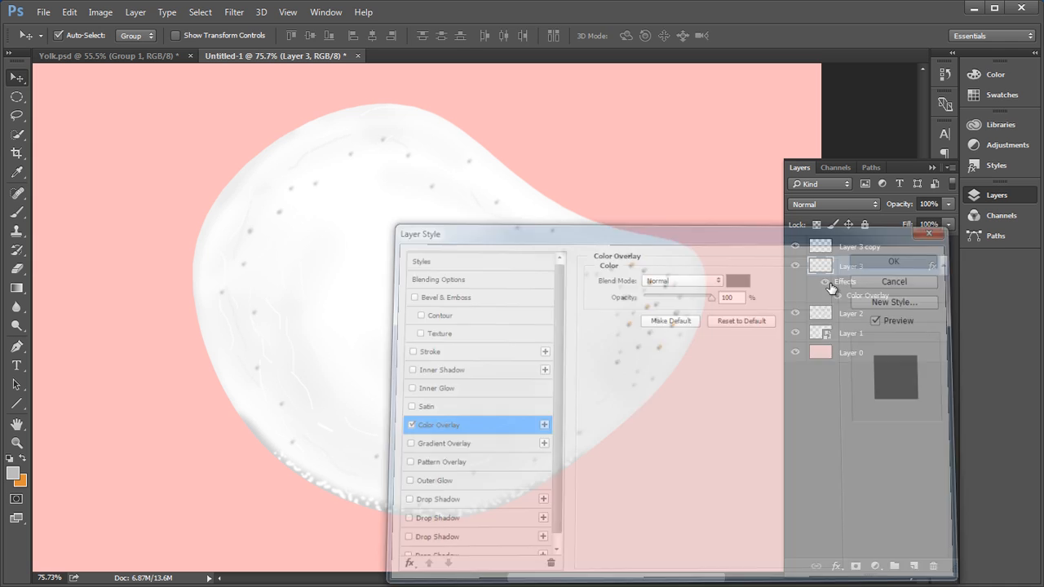
{"action": "left_click", "coordinate": [893, 261]}
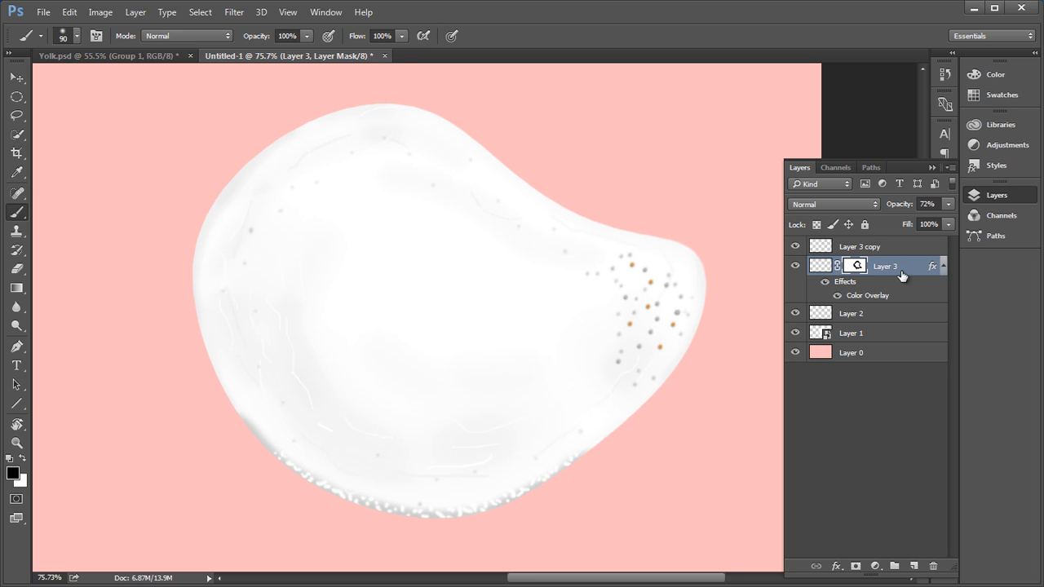
{"action": "left_click", "coordinate": [850, 313]}
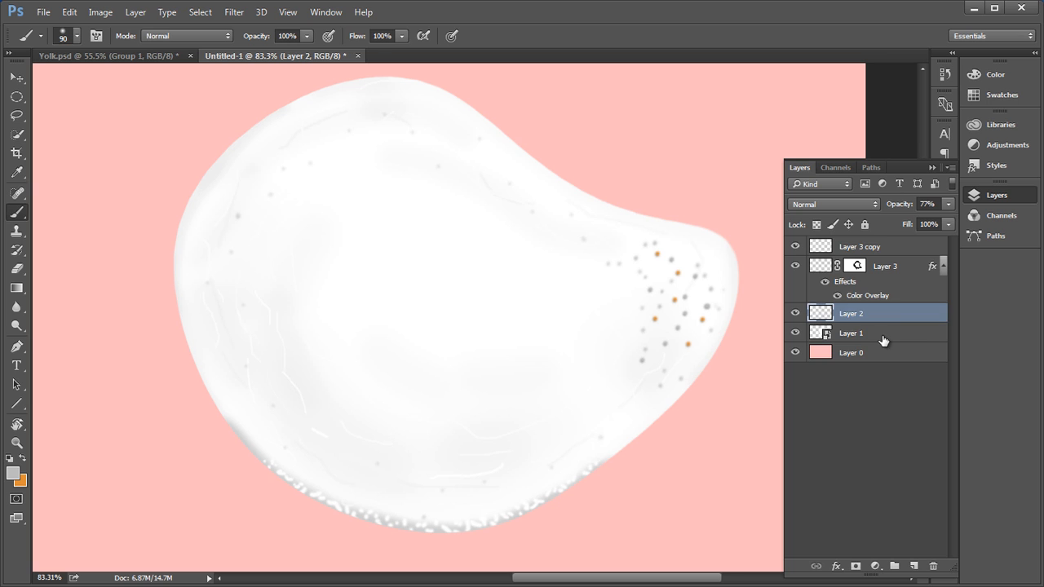
Step: Give Layer 1 a faint grainy stone Pattern Overlay at 499% scale
{"action": "double_click", "coordinate": [851, 332]}
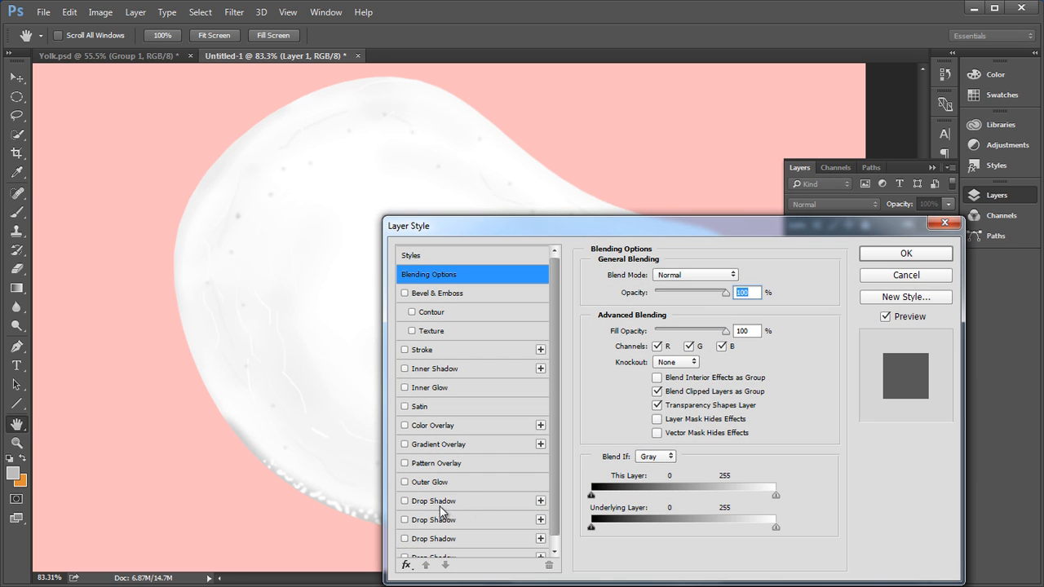
{"action": "left_click_drag", "start_coordinate": [408, 226], "coordinate": [566, 187]}
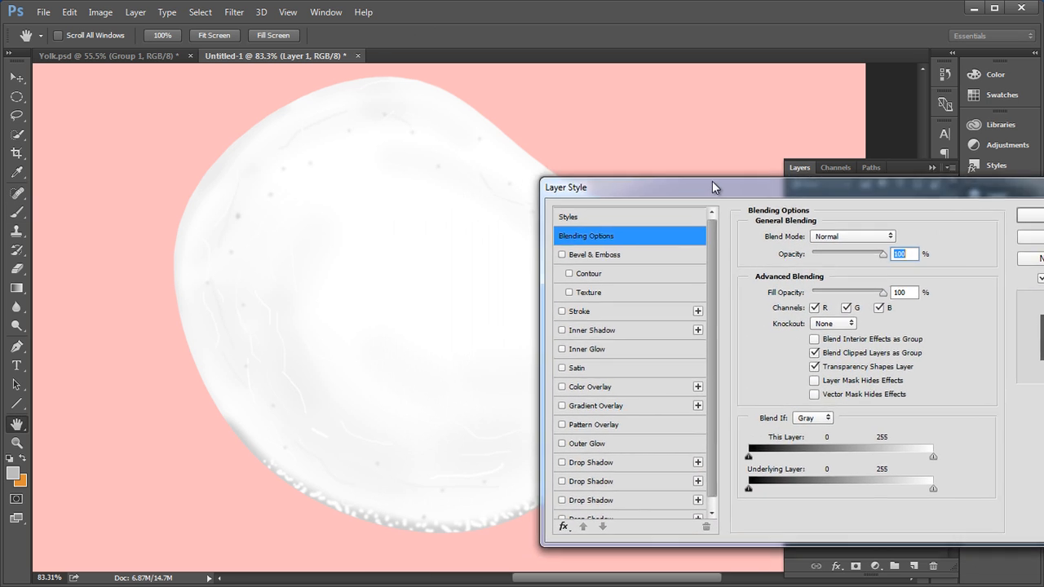
{"action": "left_click", "coordinate": [593, 424]}
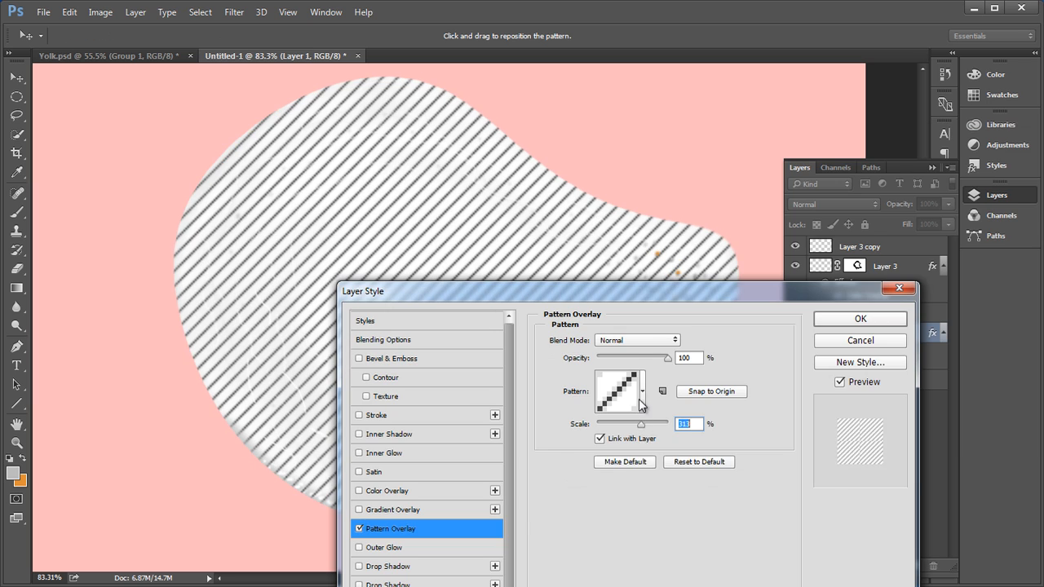
{"action": "left_click", "coordinate": [642, 390]}
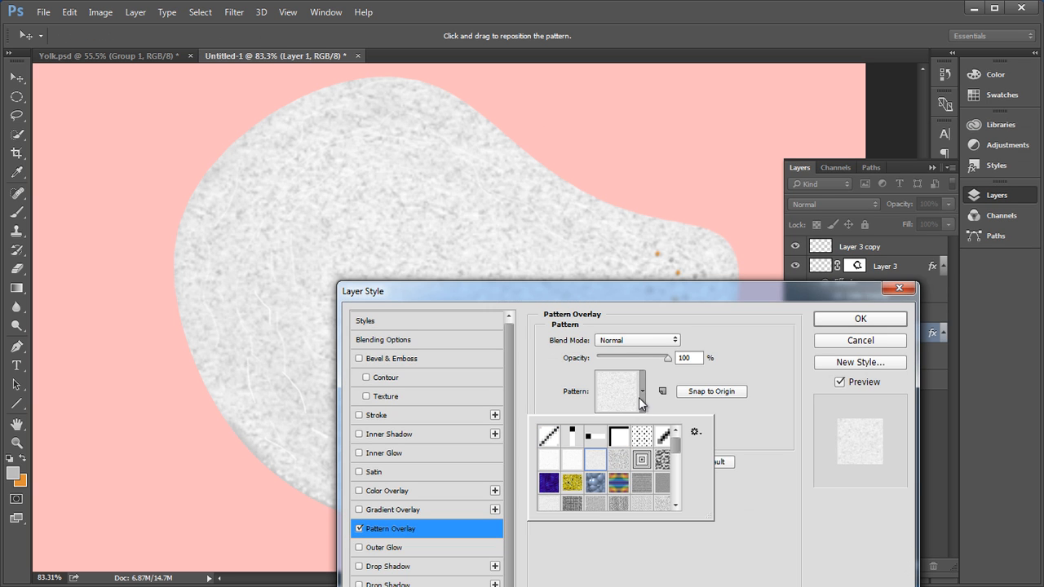
{"action": "left_click", "coordinate": [619, 459]}
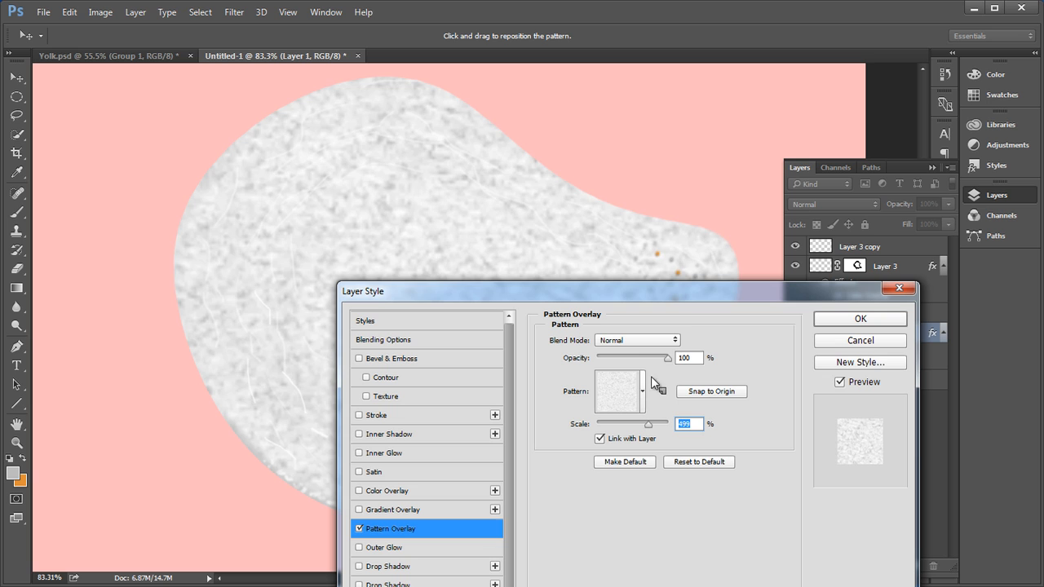
{"action": "left_click_drag", "start_coordinate": [665, 357], "coordinate": [610, 357]}
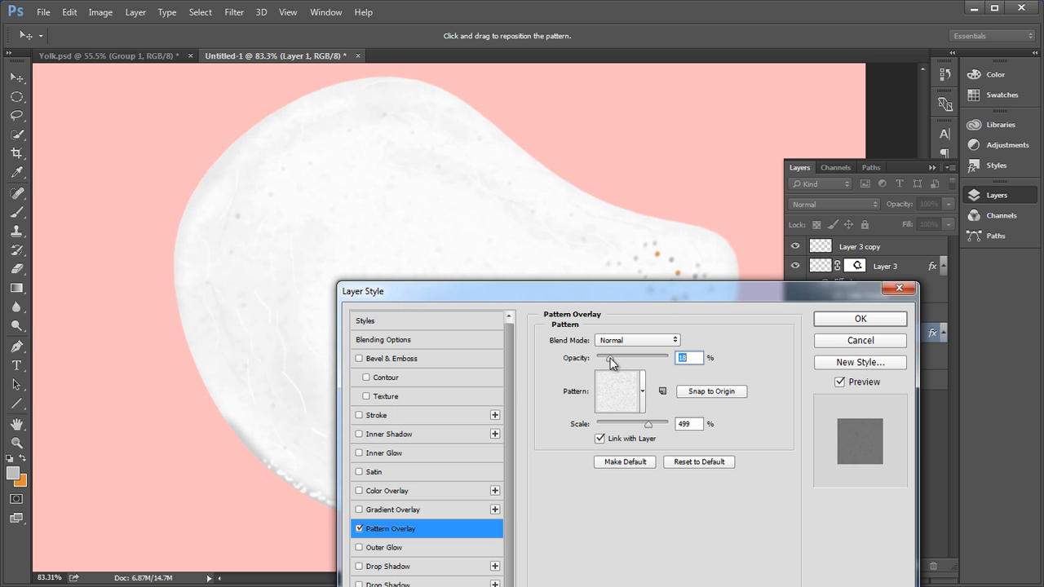
{"action": "left_click", "coordinate": [859, 318]}
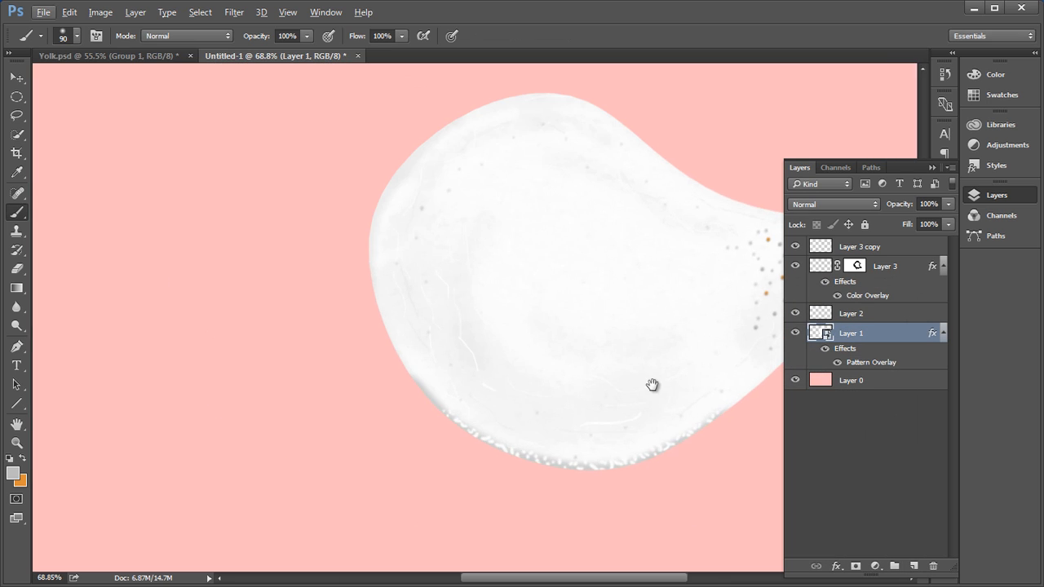
Step: Fill a circular selection near the egg white's centre with orange on a new layer
{"action": "left_click", "coordinate": [859, 245]}
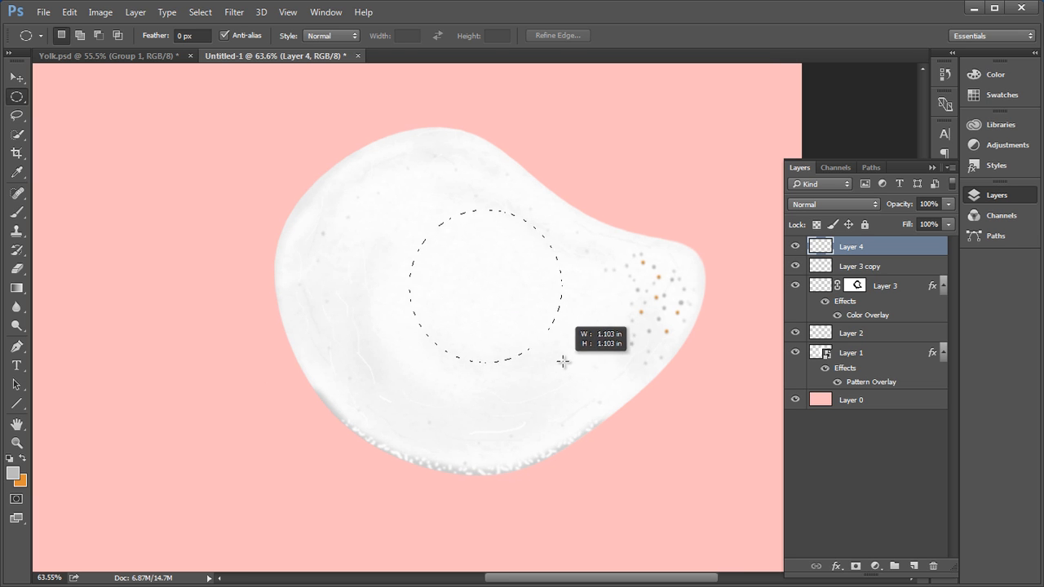
{"action": "left_click_drag", "start_coordinate": [563, 363], "coordinate": [555, 361]}
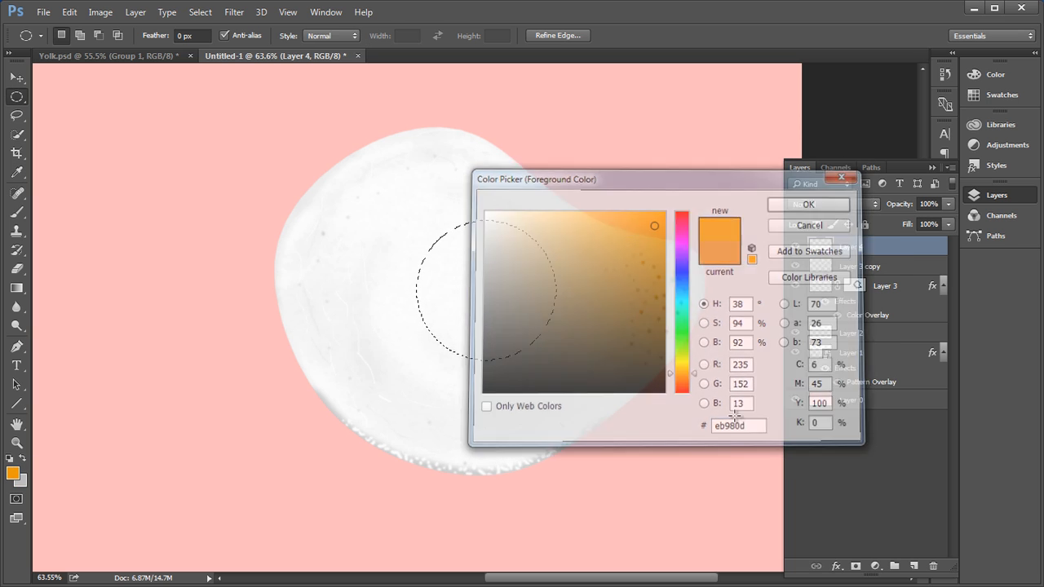
{"action": "left_click", "coordinate": [807, 204]}
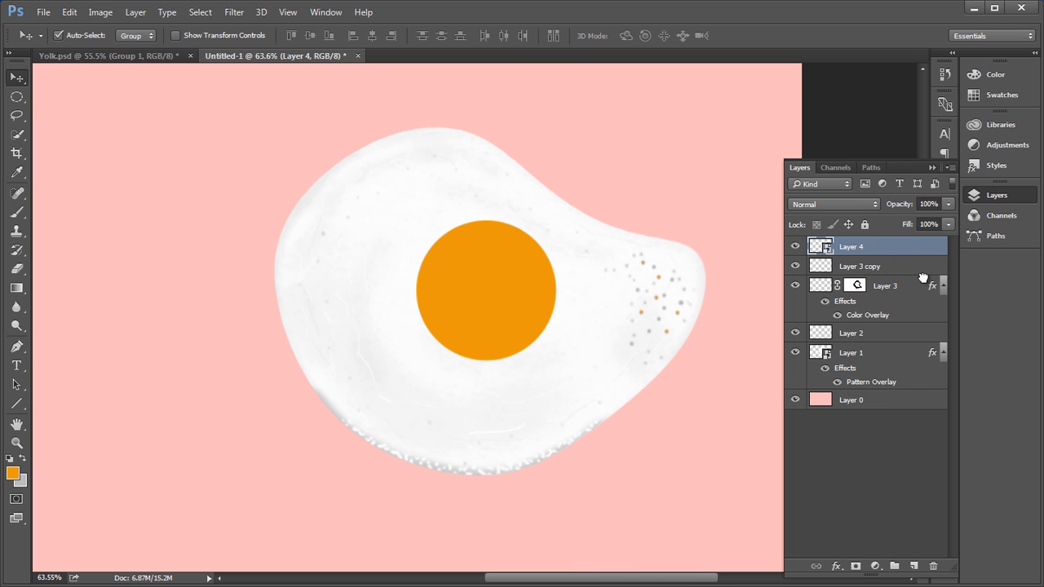
Step: Set the yolk copy to Multiply, paint its mask, and lower its opacity
{"action": "left_click", "coordinate": [832, 204]}
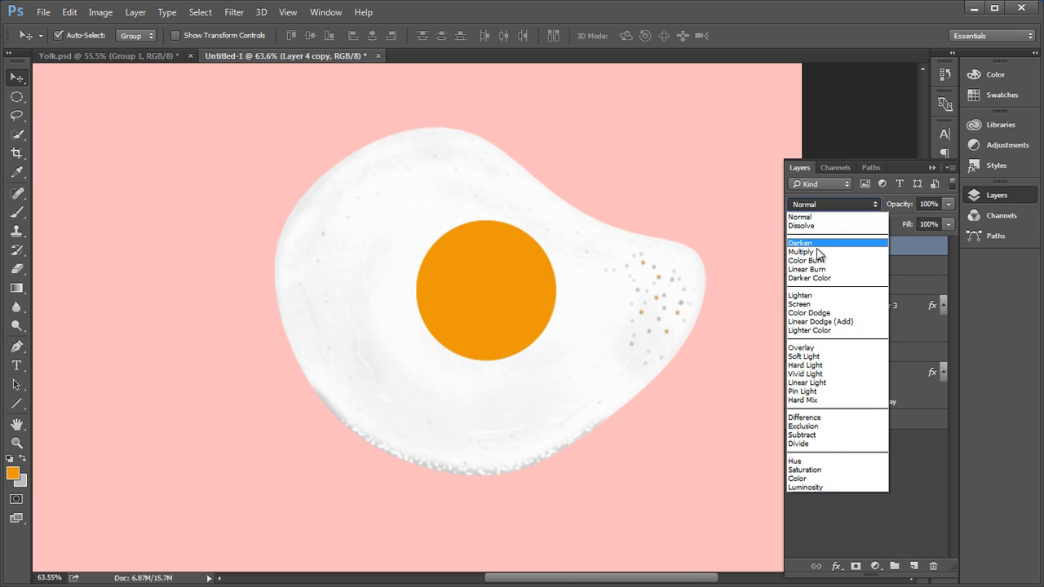
{"action": "left_click", "coordinate": [801, 251]}
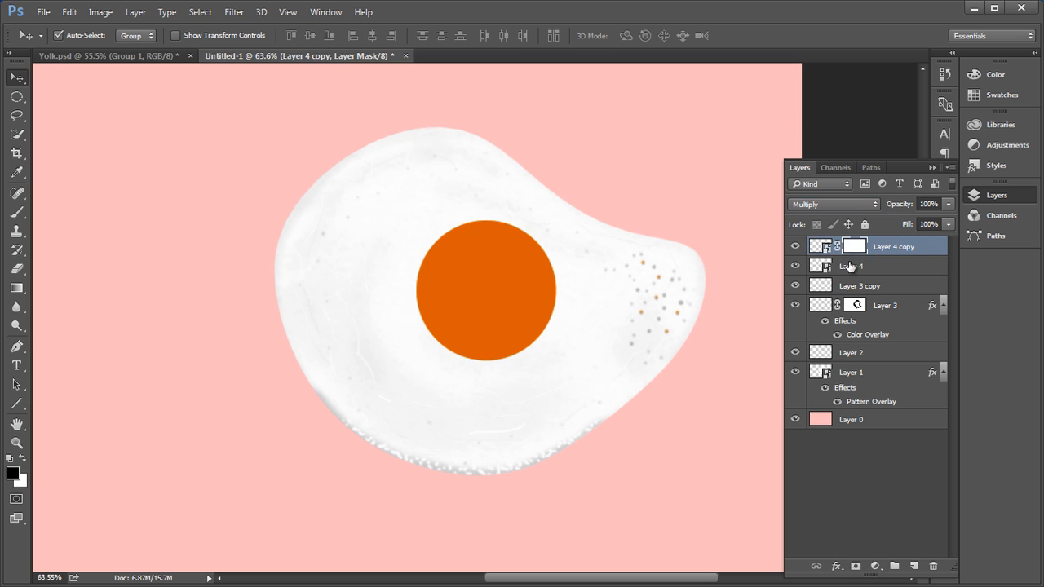
{"action": "left_click", "coordinate": [16, 193]}
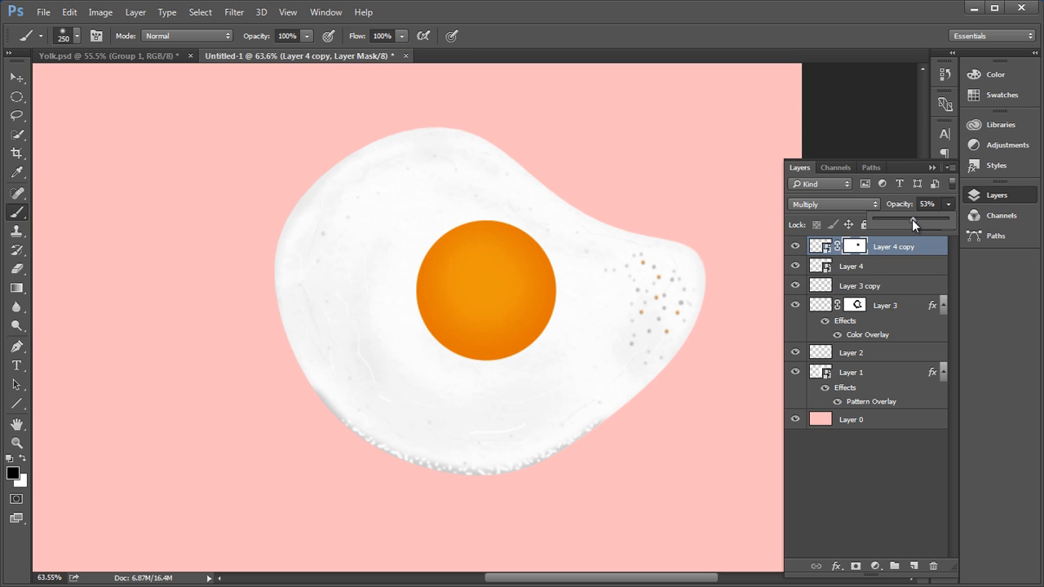
{"action": "left_click", "coordinate": [16, 250]}
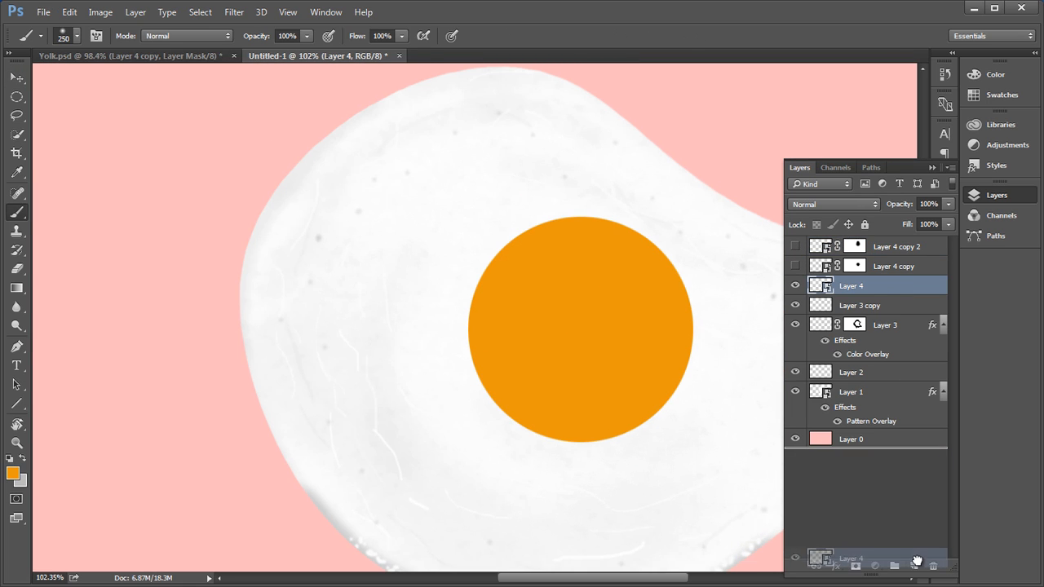
Step: Set a yolk copy to Overlay and brush out part of its mask
{"action": "left_click", "coordinate": [832, 204]}
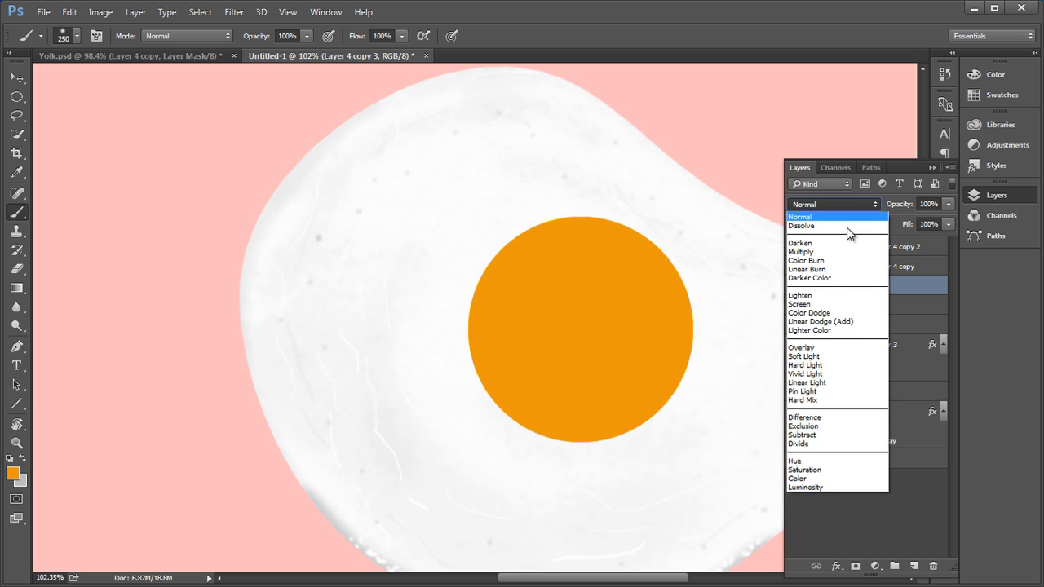
{"action": "left_click", "coordinate": [801, 347]}
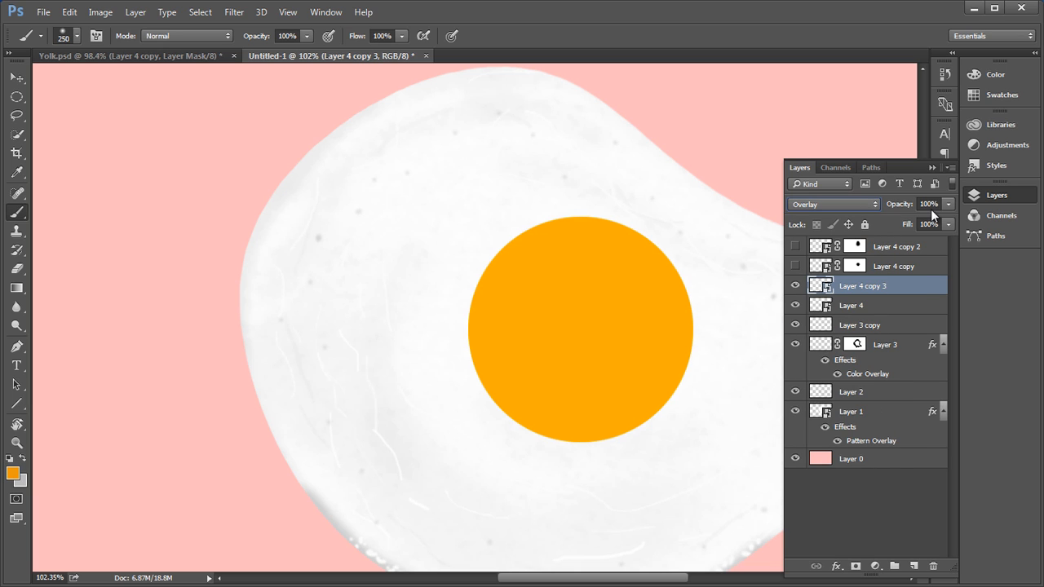
{"action": "mouse_move", "coordinate": [858, 303]}
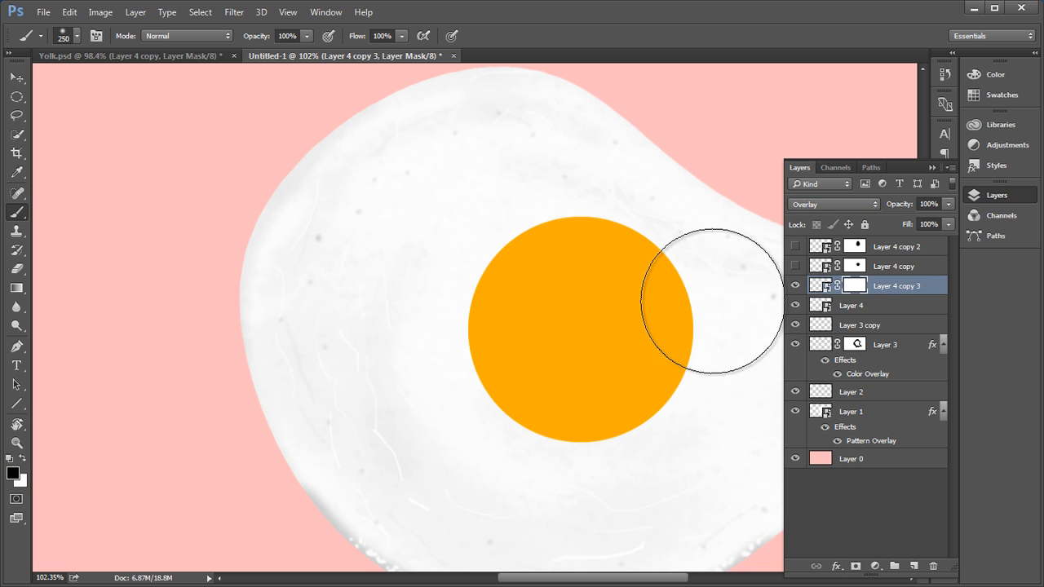
{"action": "left_click_drag", "start_coordinate": [710, 302], "coordinate": [379, 383]}
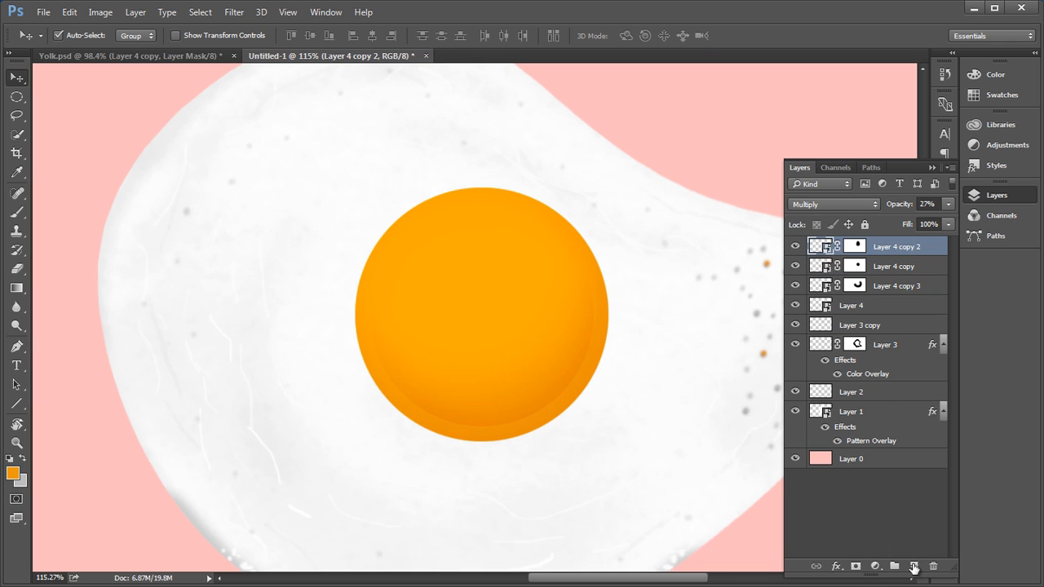
{"action": "left_click", "coordinate": [914, 566]}
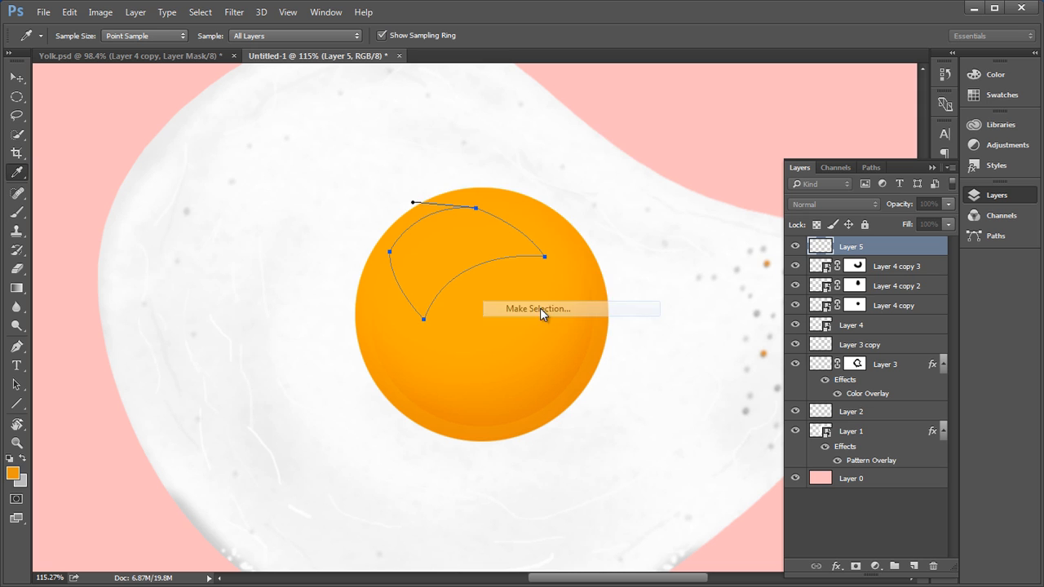
Step: Convert the curved highlight path to a selection and set a white, partly transparent gradient stop
{"action": "left_click", "coordinate": [538, 308]}
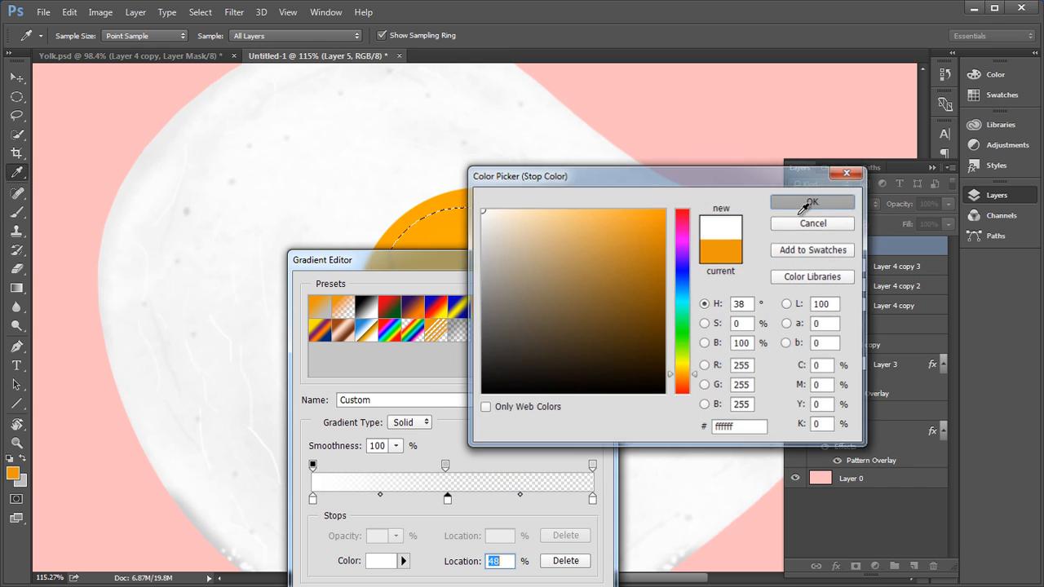
{"action": "left_click", "coordinate": [811, 201]}
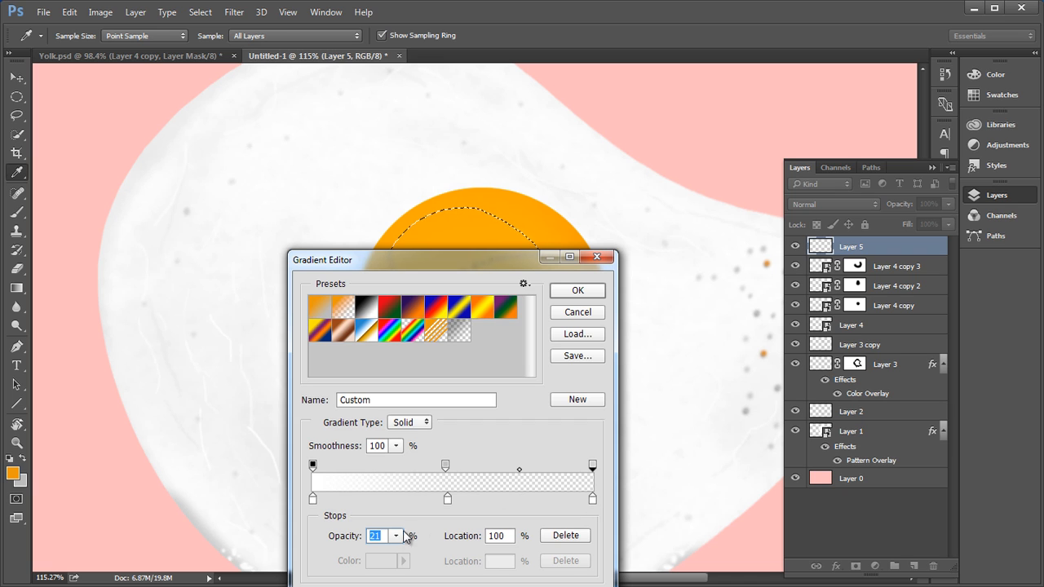
{"action": "left_click", "coordinate": [577, 290]}
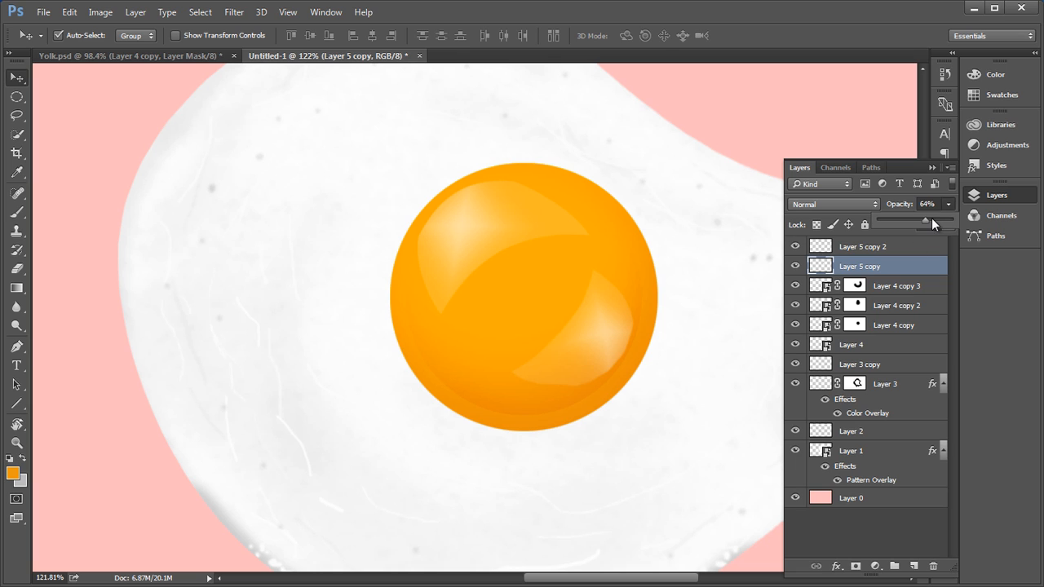
Step: Lower the second highlight's opacity, blur the yolk shadow, and erase excess beige tint
{"action": "left_click", "coordinate": [862, 245]}
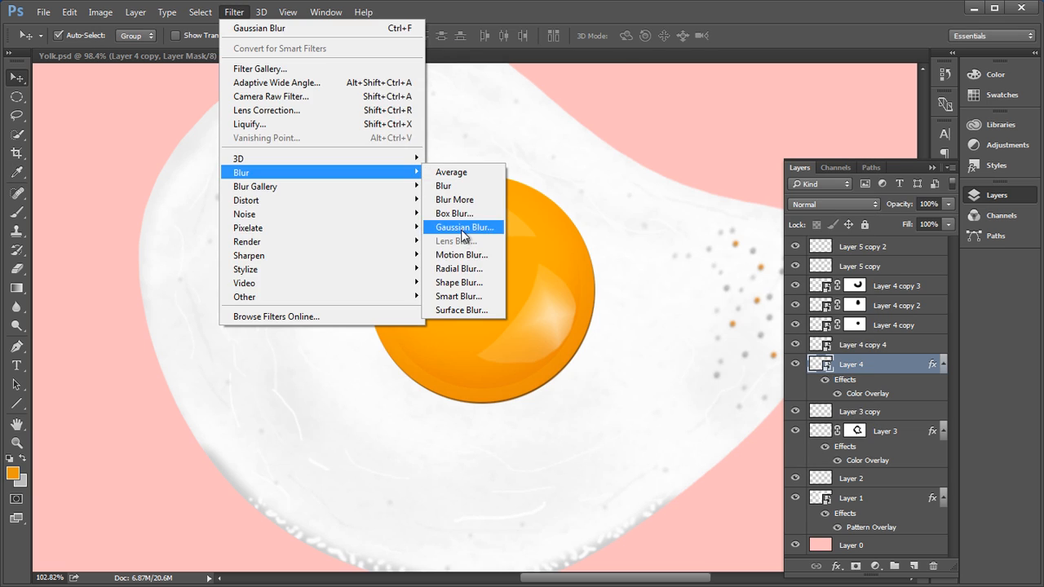
{"action": "left_click", "coordinate": [464, 226]}
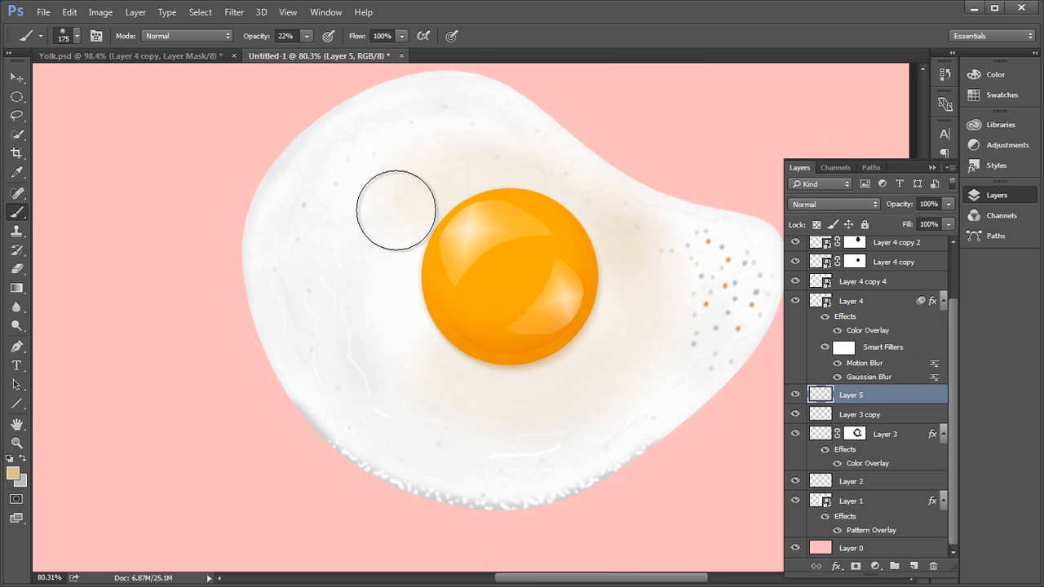
{"action": "left_click", "coordinate": [17, 269]}
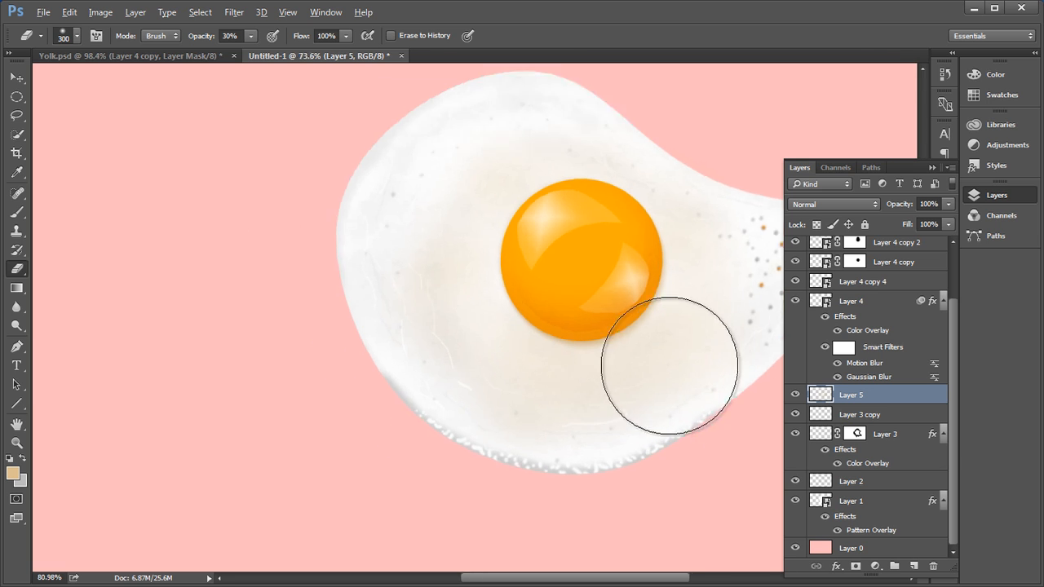
{"action": "left_click", "coordinate": [885, 433]}
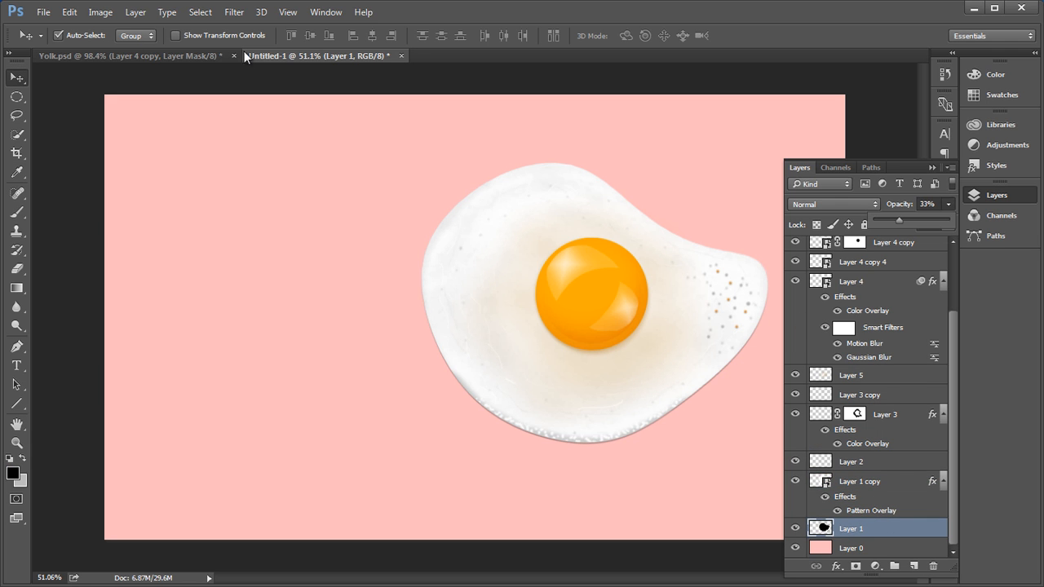
Step: Gaussian-blur the masked shading layer at radius 7.8 and the yolk shadow copy at 1.5
{"action": "double_click", "coordinate": [869, 357]}
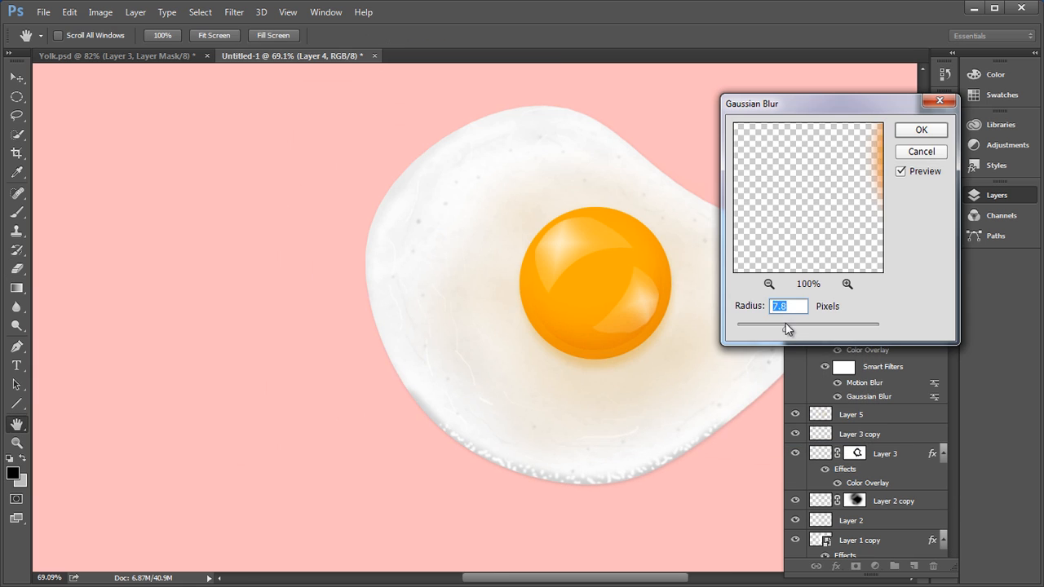
{"action": "left_click", "coordinate": [921, 130]}
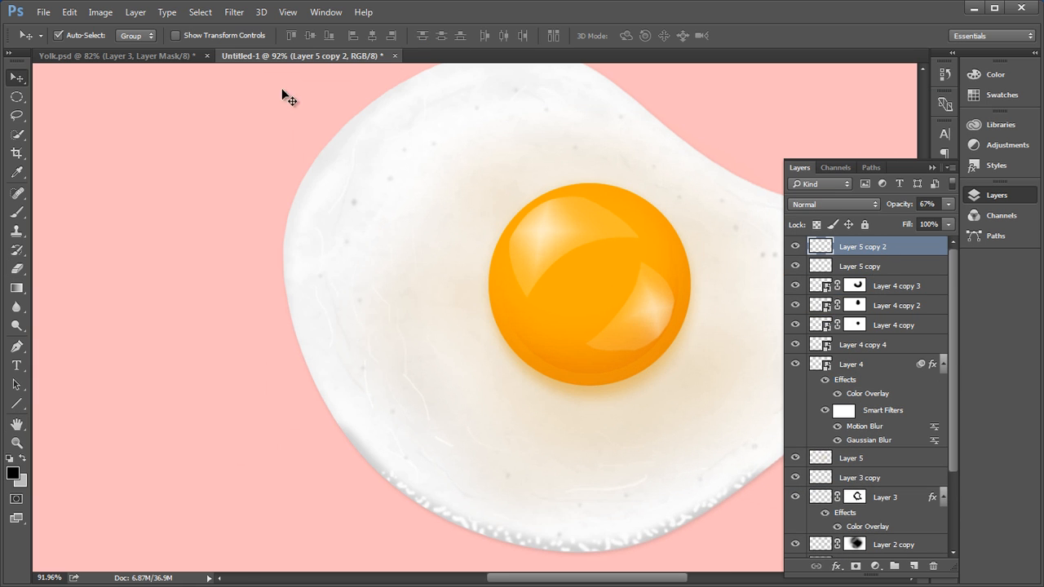
{"action": "double_click", "coordinate": [868, 439]}
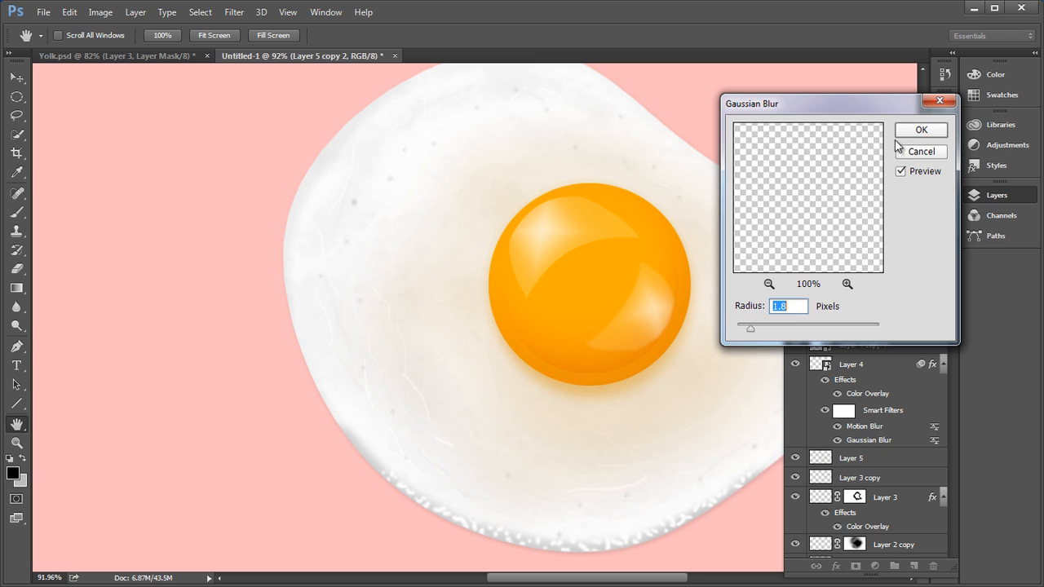
{"action": "left_click_drag", "start_coordinate": [750, 326], "coordinate": [749, 327]}
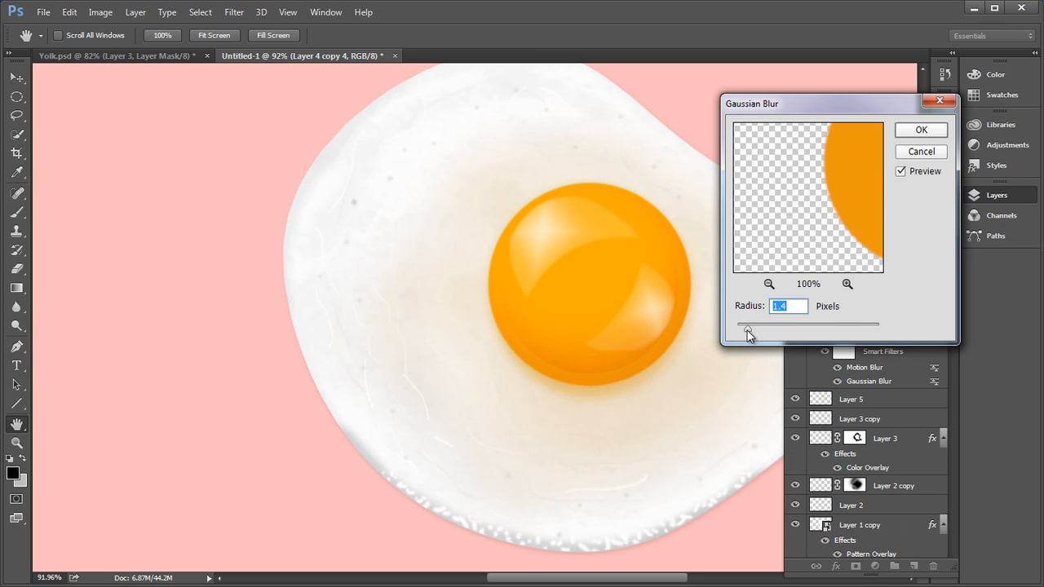
{"action": "left_click_drag", "start_coordinate": [746, 325], "coordinate": [751, 324]}
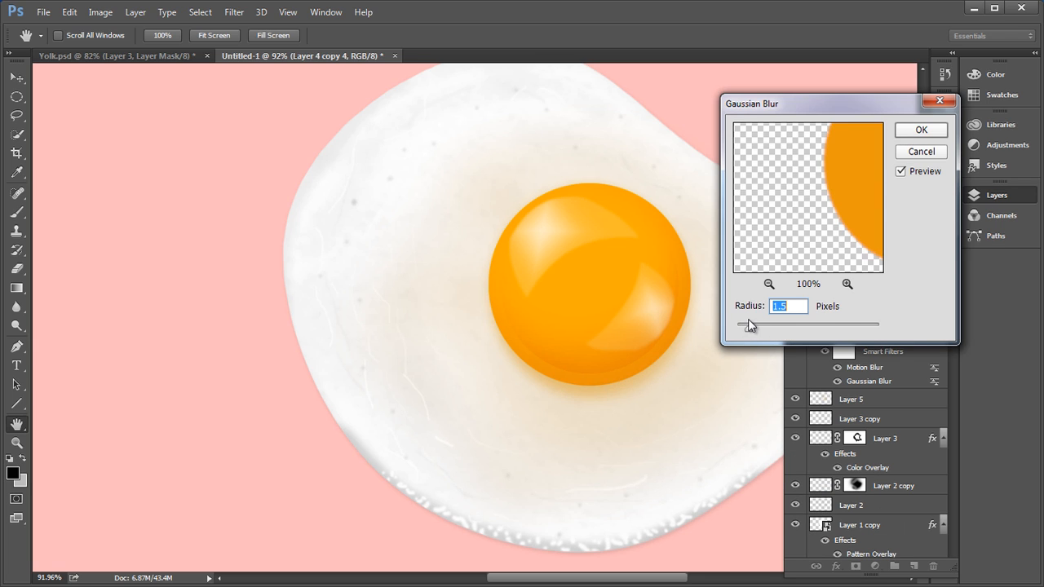